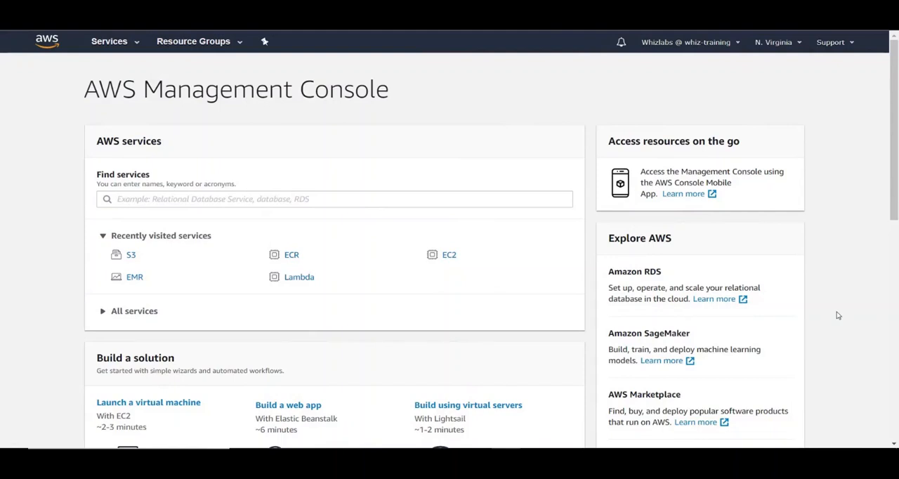
Open Athena and inspect sampledb's elb_logs table columns and its table properties.
text(athena)
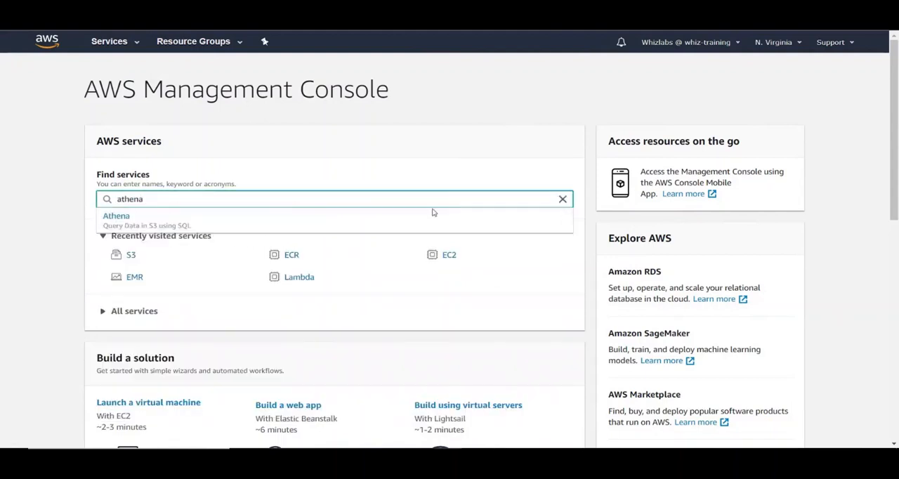
click(116, 215)
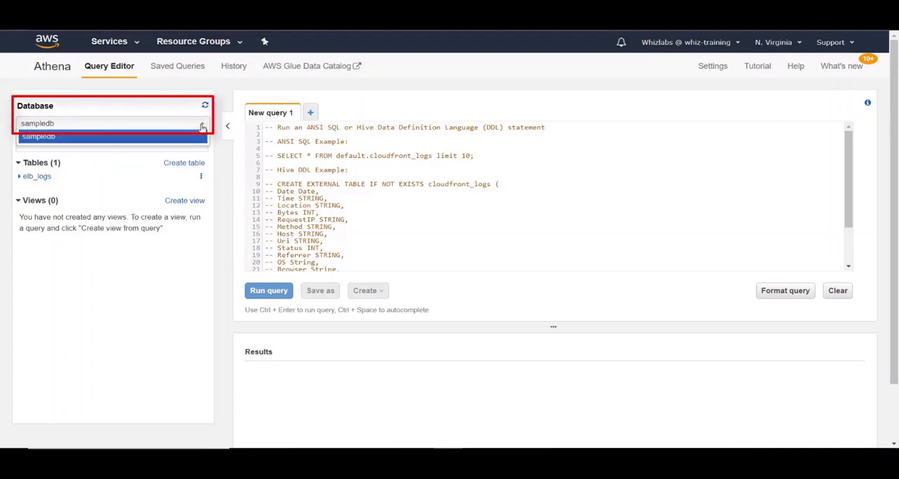
click(39, 136)
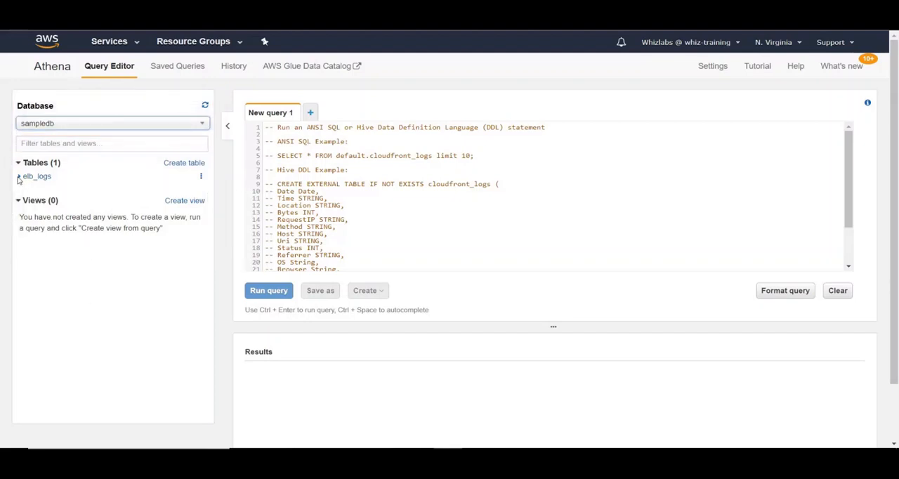
click(36, 176)
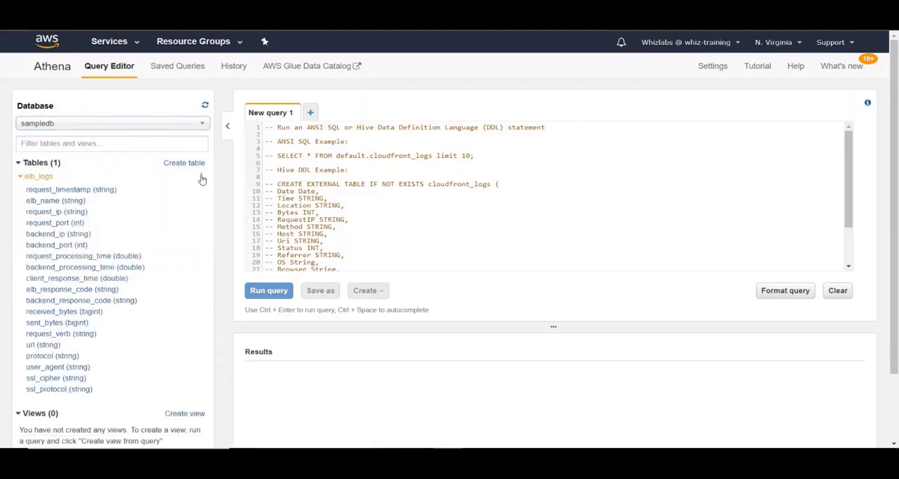
click(201, 177)
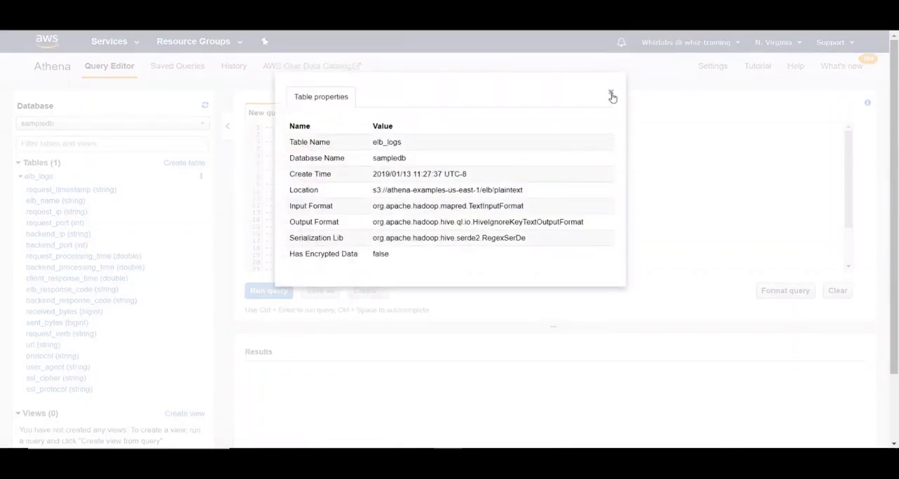
click(611, 96)
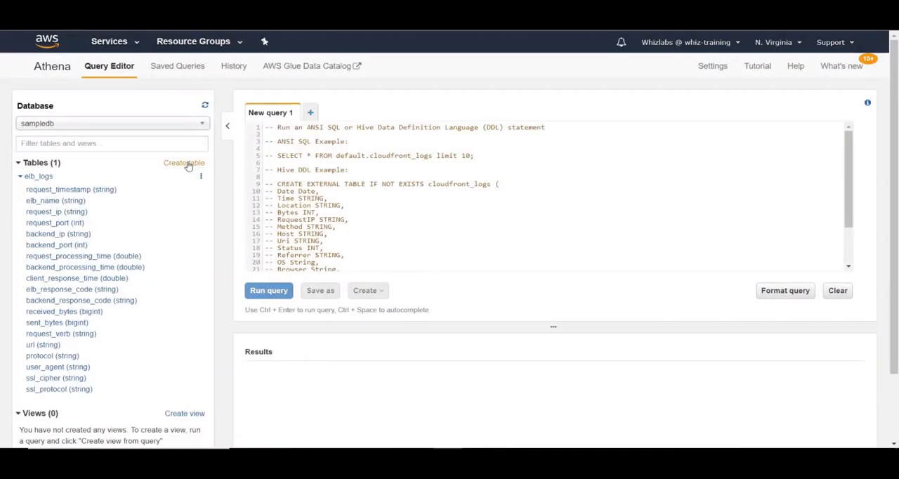
Start a table from S3 bucket data, with new database test-athena and table test-data.
click(184, 162)
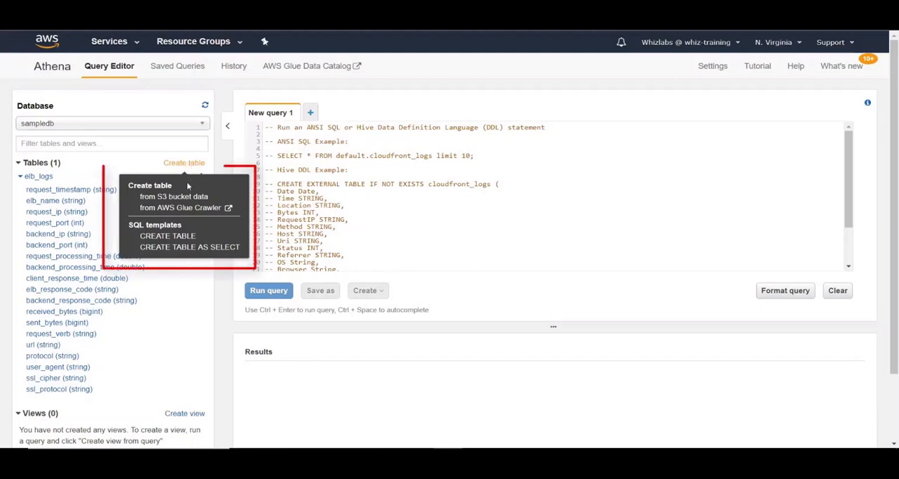
click(173, 196)
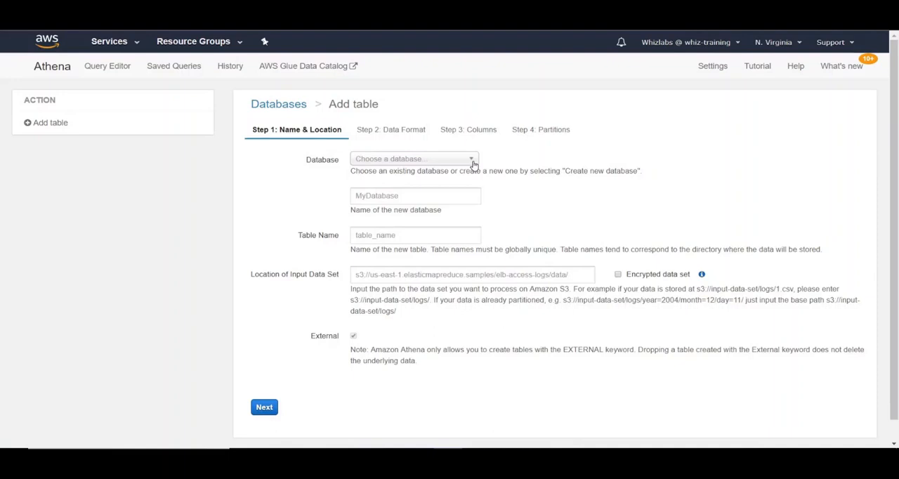
text(test-athena)
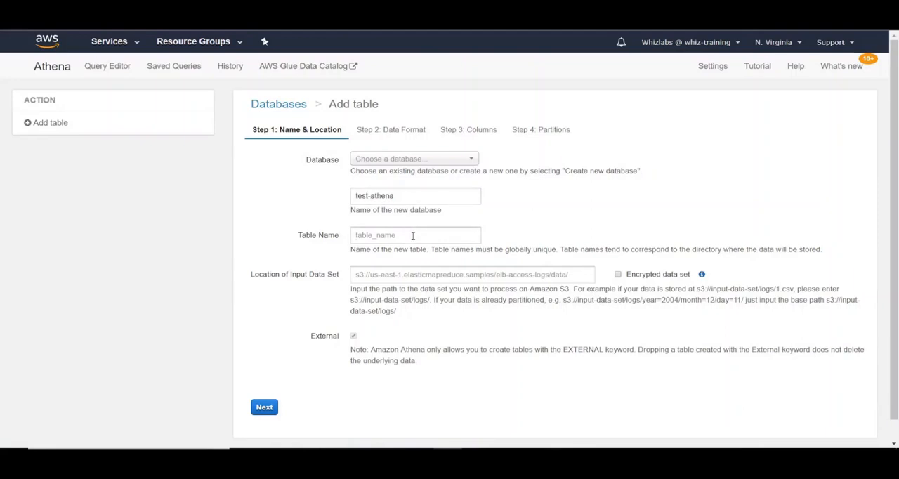
text(test-data)
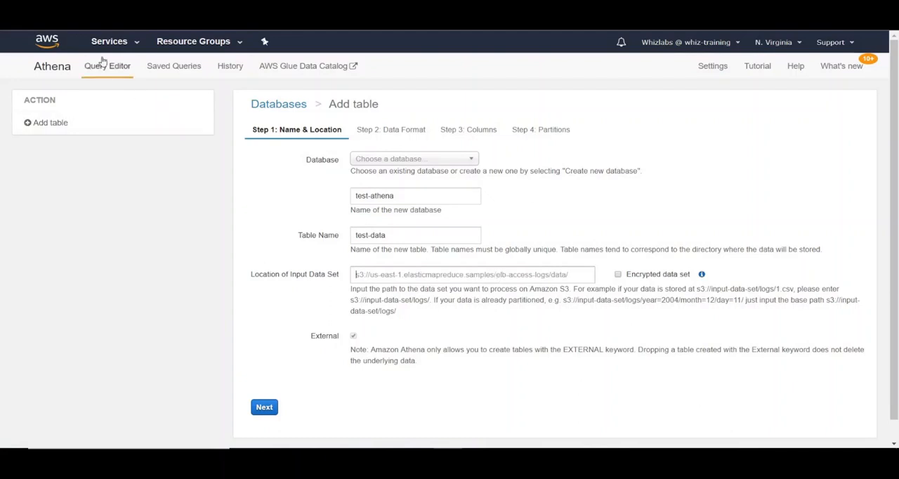
mouse_move(109, 41)
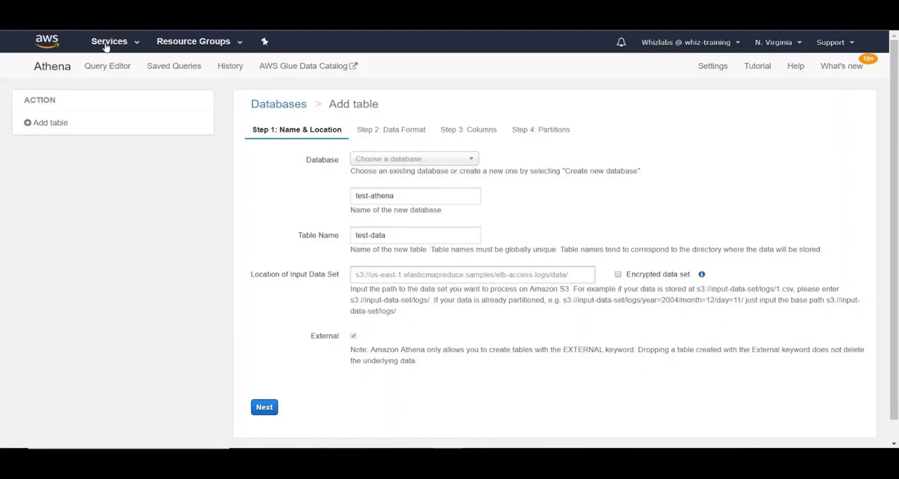
Use the Services menu to reach the Amazon S3 bucket list.
click(265, 407)
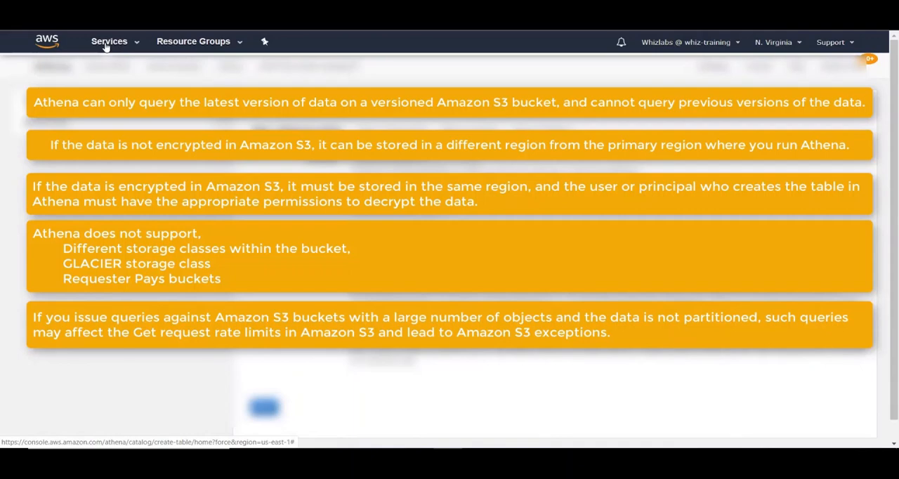
click(109, 41)
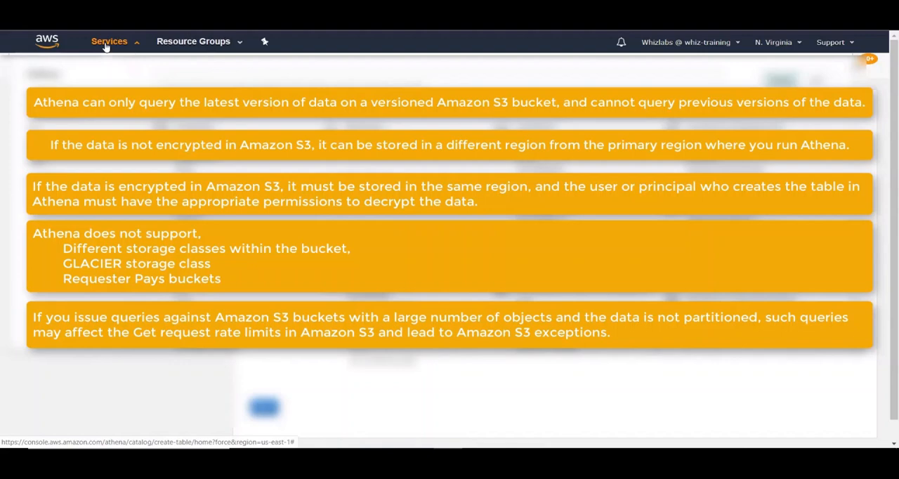
click(109, 40)
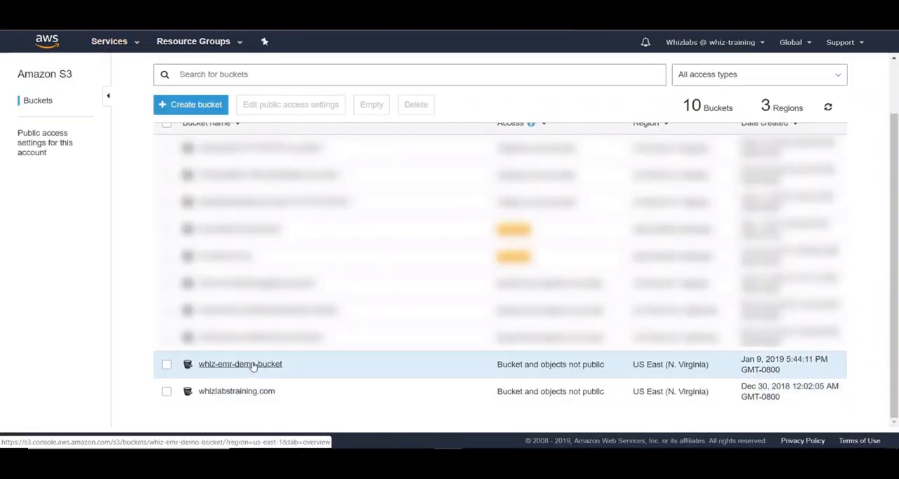
Browse into whiz-emr-demo-bucket and its output folder.
click(240, 363)
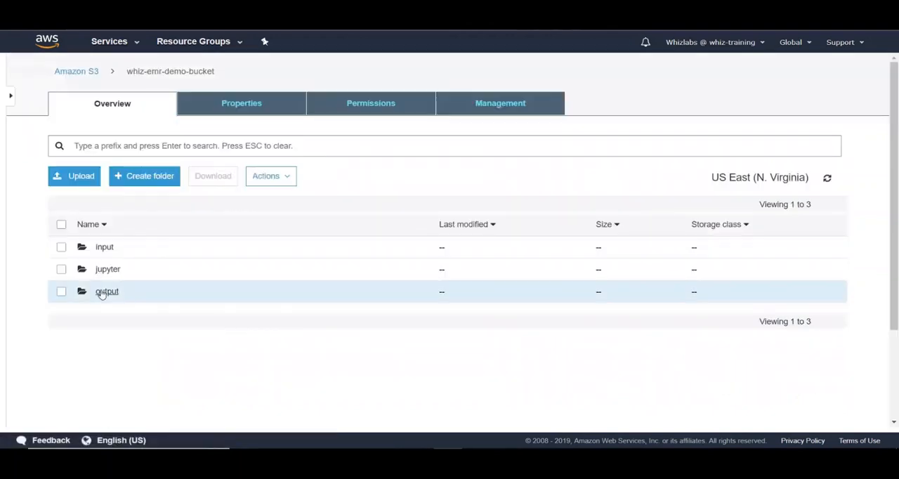
click(107, 291)
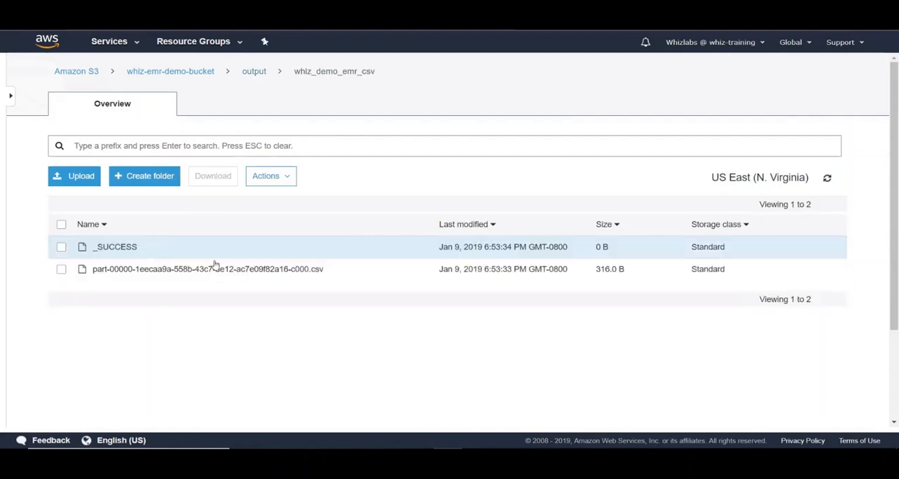
mouse_move(354, 271)
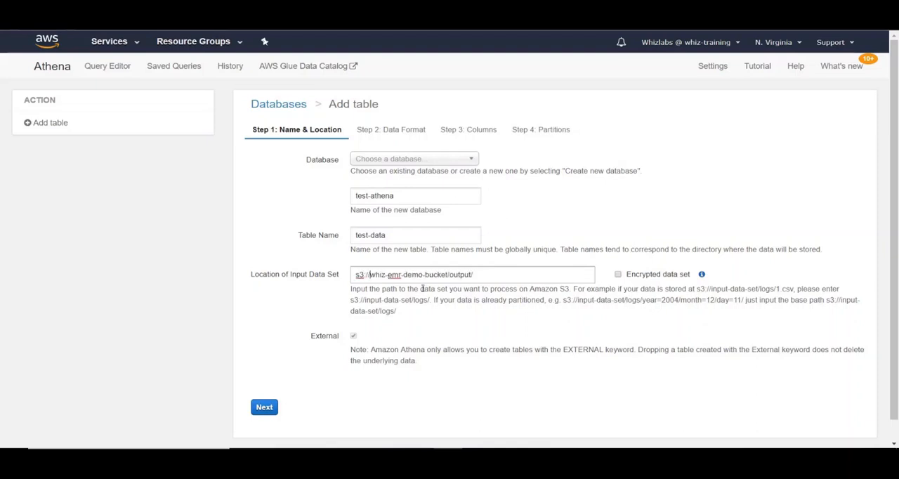
Use location s3://whiz-emr-demo-bucket/output/ and names testathena/testdata, reaching the data format step.
click(264, 407)
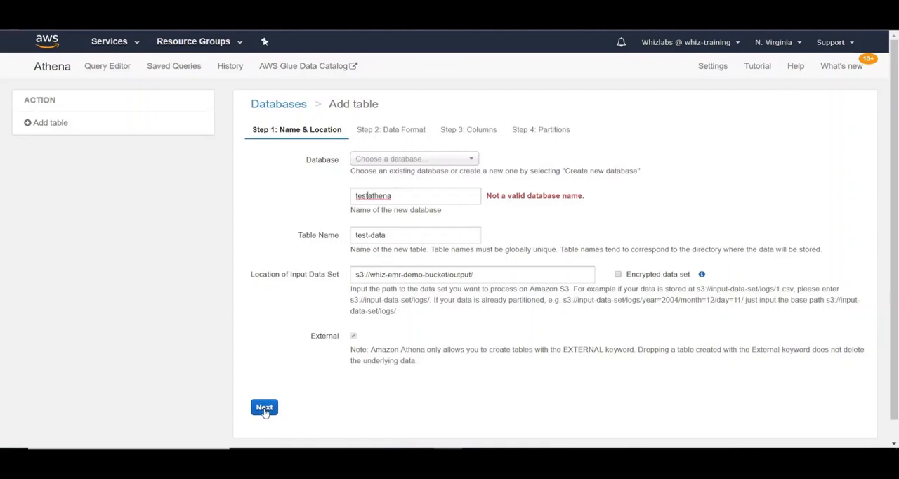
click(264, 408)
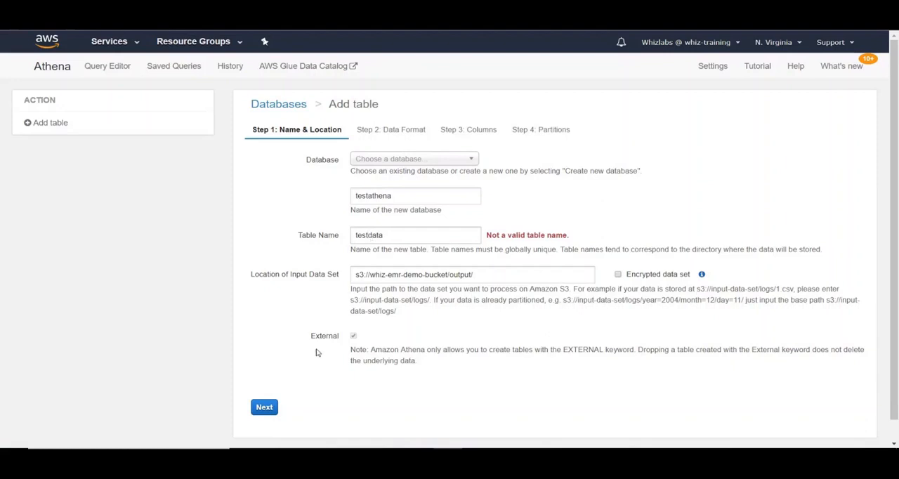
click(265, 407)
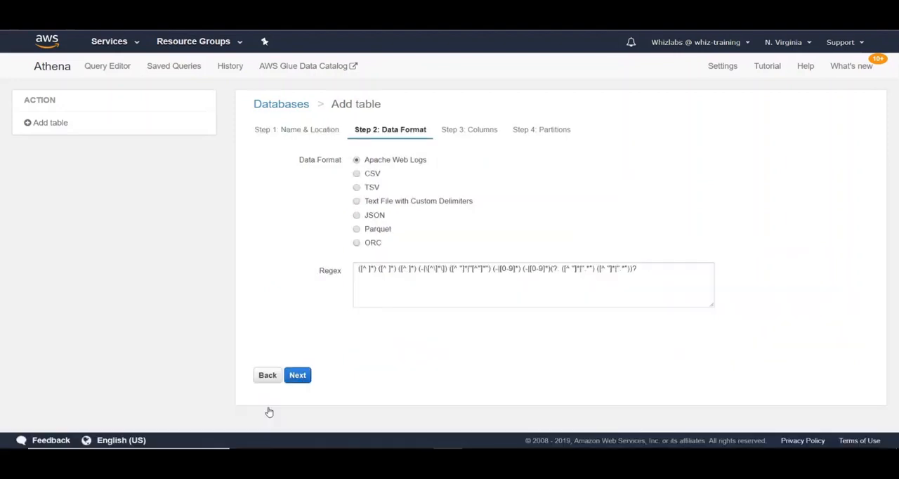
mouse_move(276, 387)
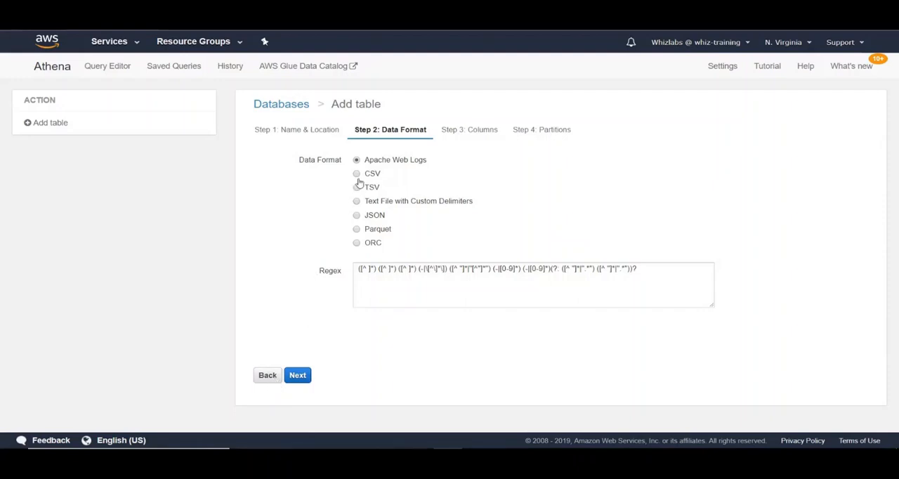
Choose CSV format, define columns like WorkingSince and WorkingYears, and reach Partitions.
click(356, 173)
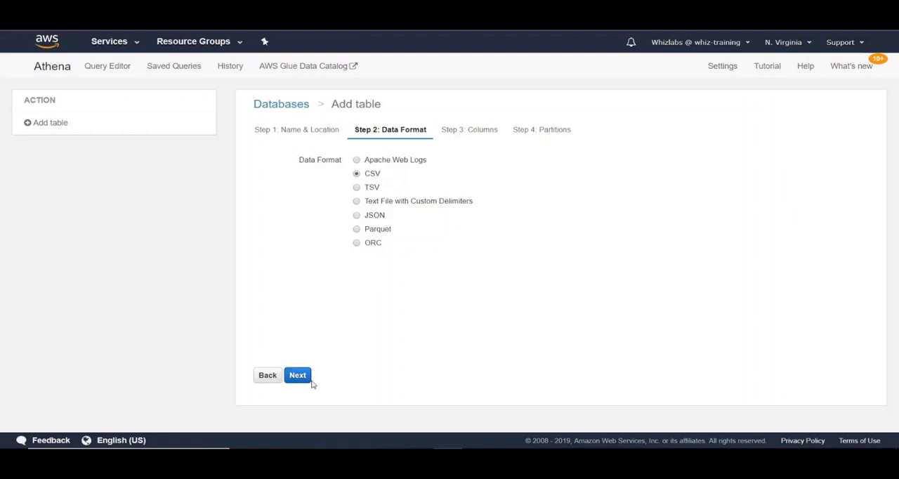
click(297, 375)
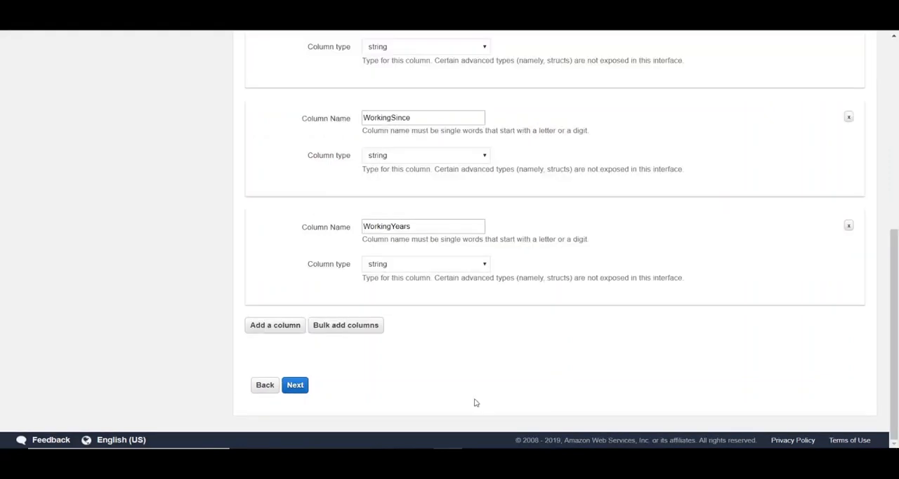
mouse_move(443, 393)
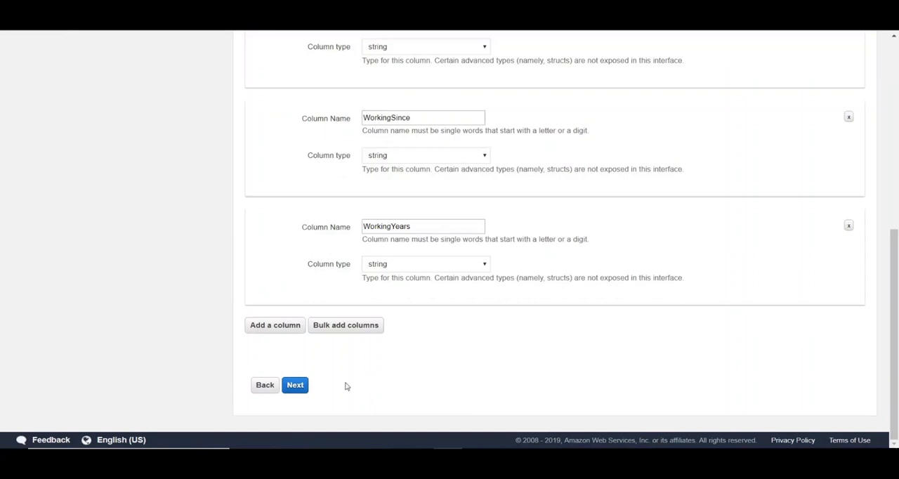
click(295, 385)
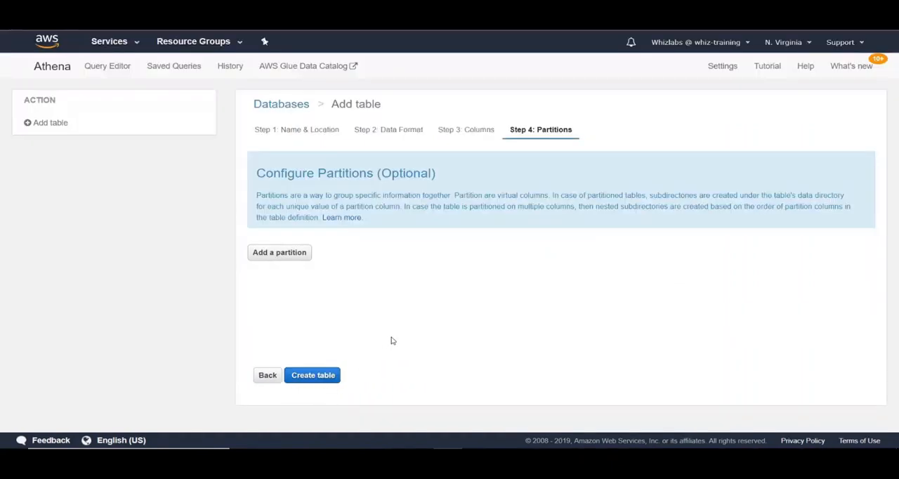
mouse_move(364, 284)
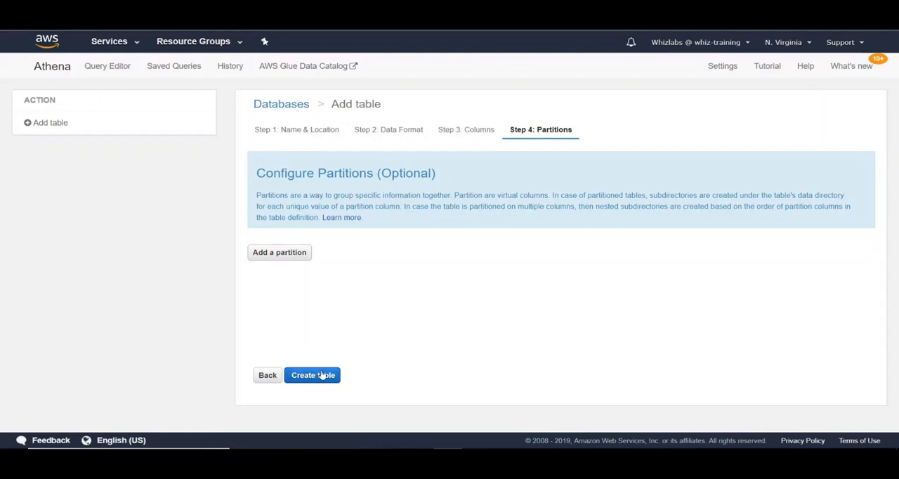
Create the testdata table in testathena without any partitions.
click(312, 375)
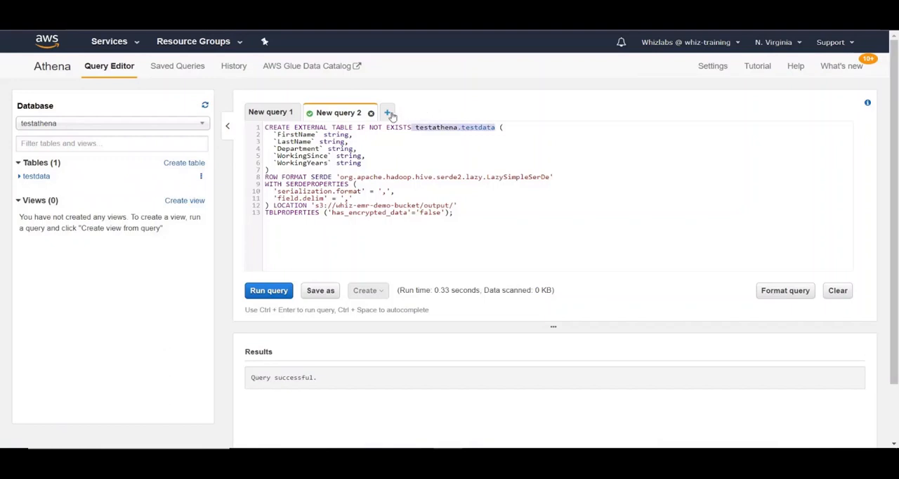
Open a new query tab containing select * from testathena.testdata.
click(387, 112)
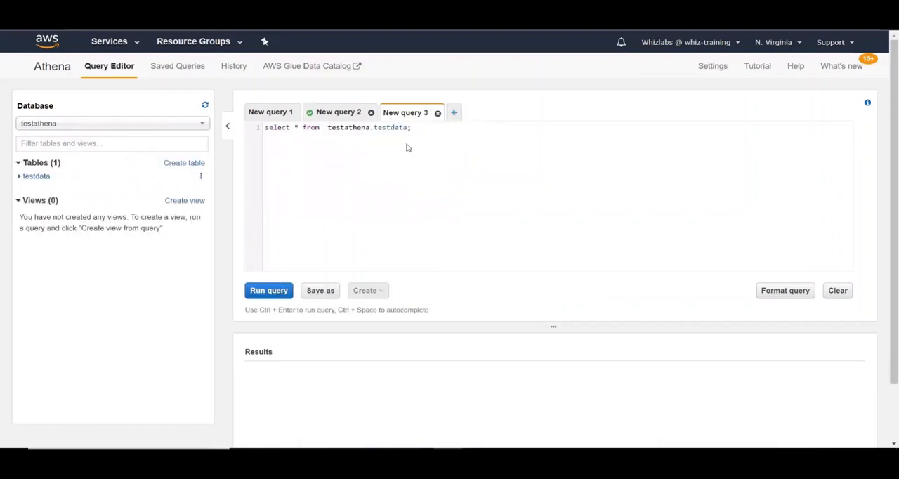
click(269, 290)
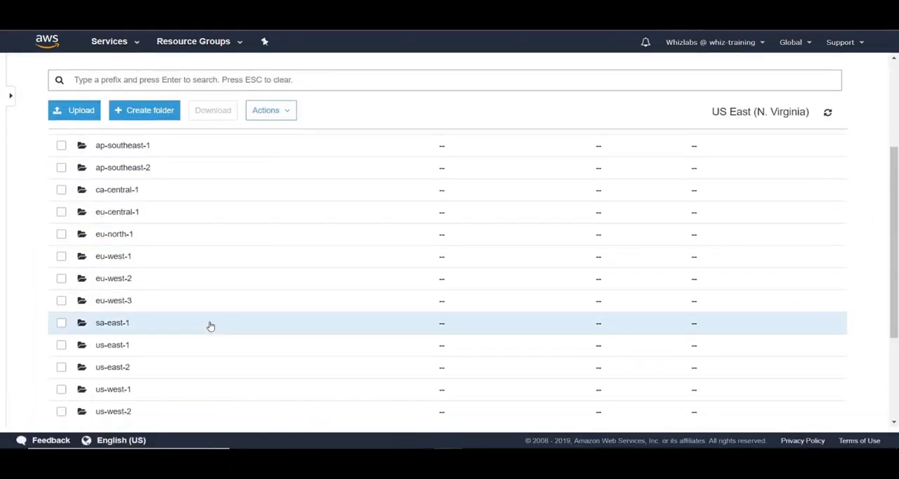
Browse the CloudTrail bucket into us-east-1/2019/01/13 to list its nine log files.
scroll(down, 3)
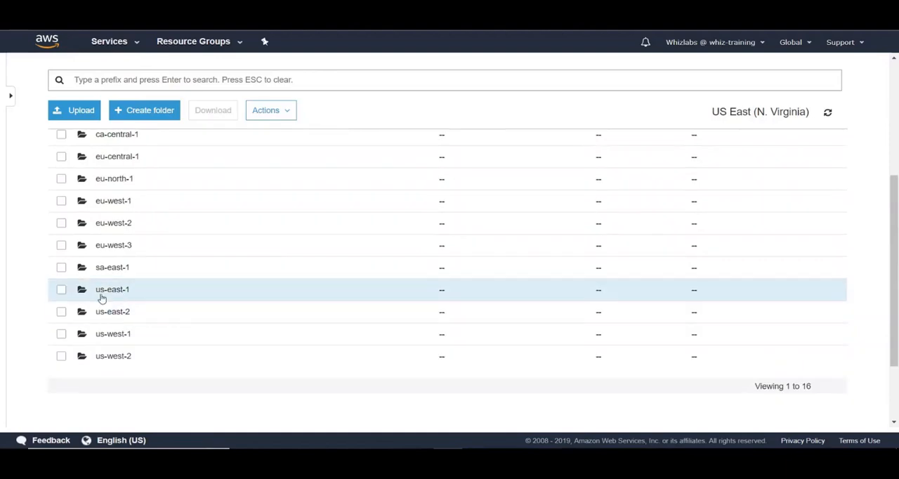
click(112, 288)
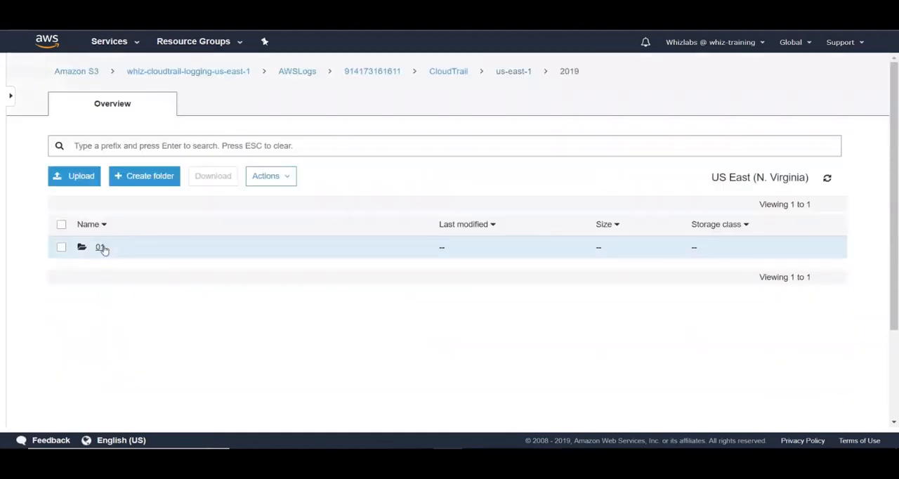
click(100, 247)
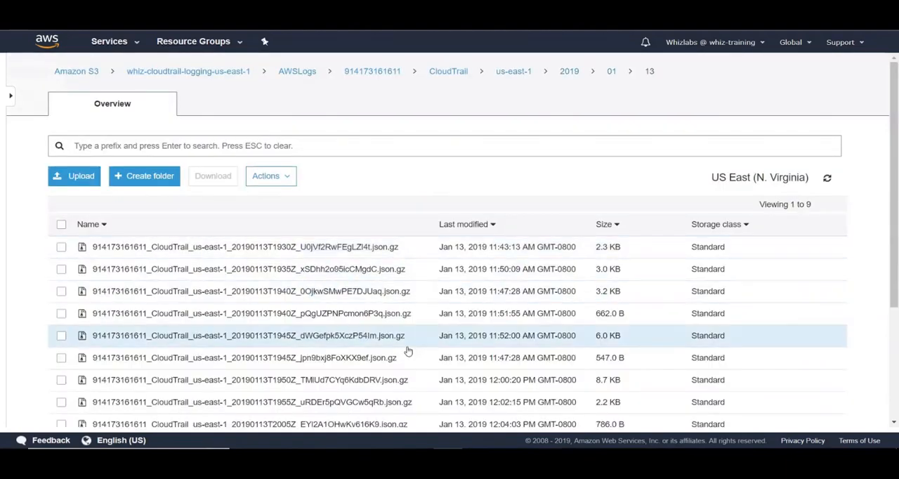
scroll(down, 3)
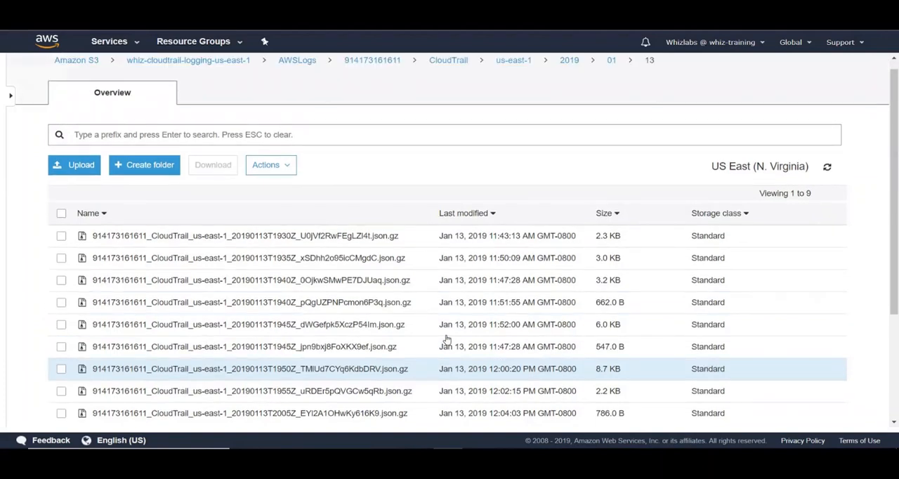
Find CloudTrail via the services search and view its Event history.
click(109, 41)
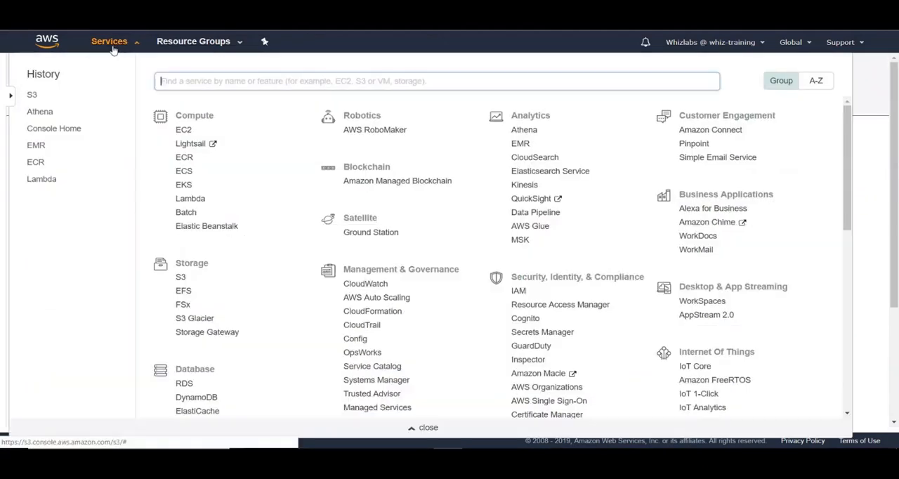
text(cloudtr)
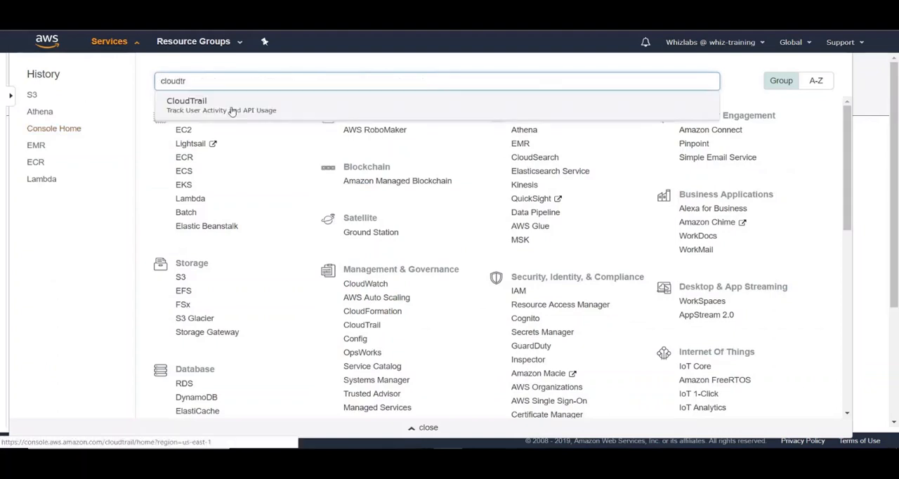
click(186, 101)
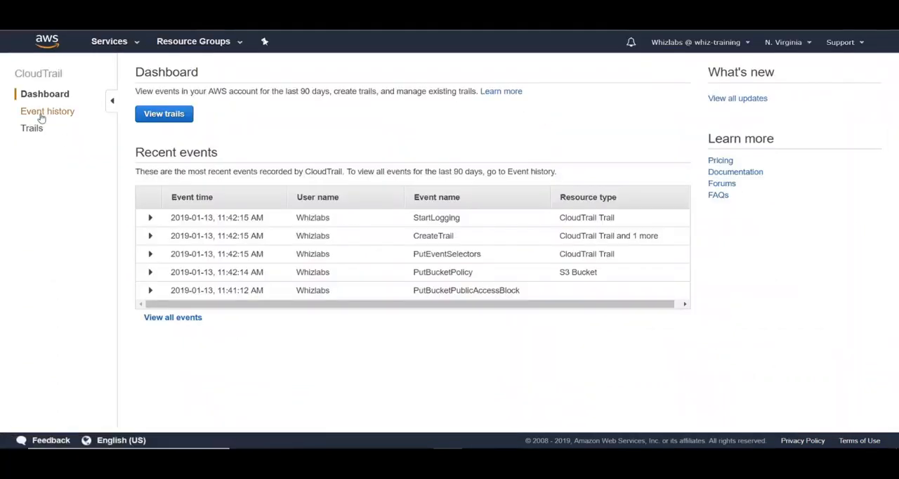
click(47, 111)
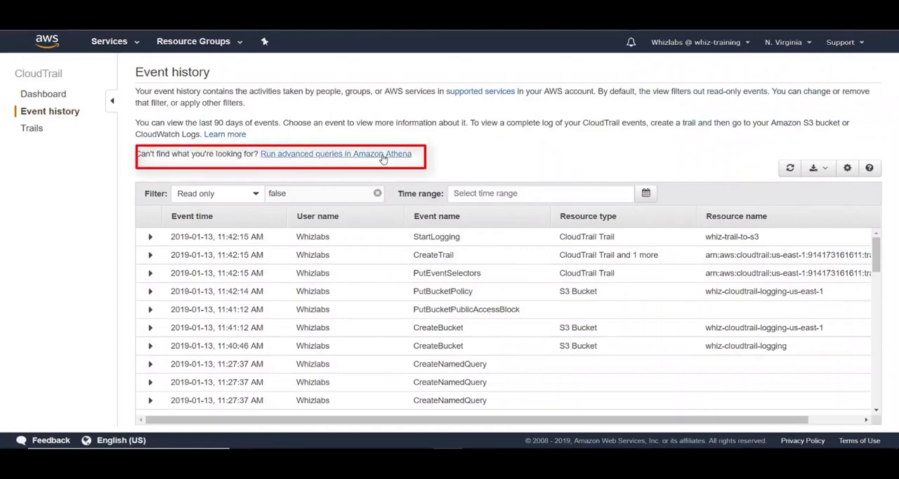
Create the CloudTrail Athena table on the whiz-cloudtrail-logging-us-east-1 bucket after reviewing its DDL.
click(336, 154)
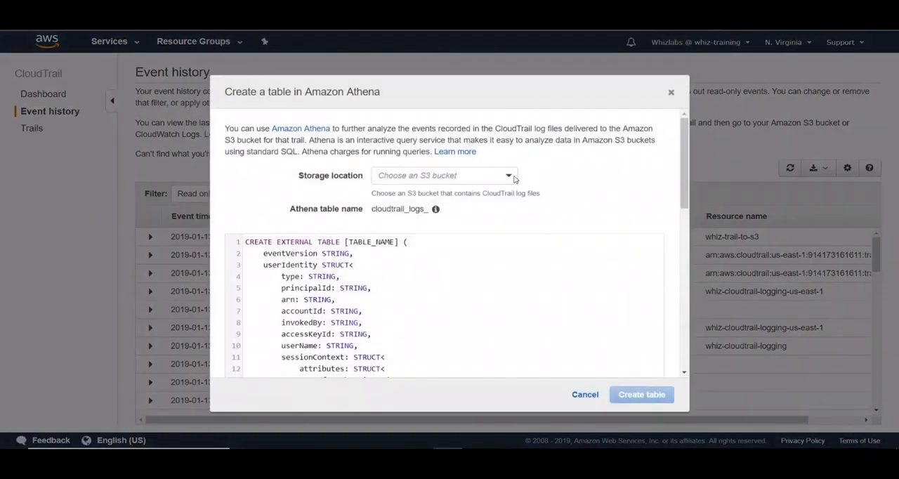
click(444, 176)
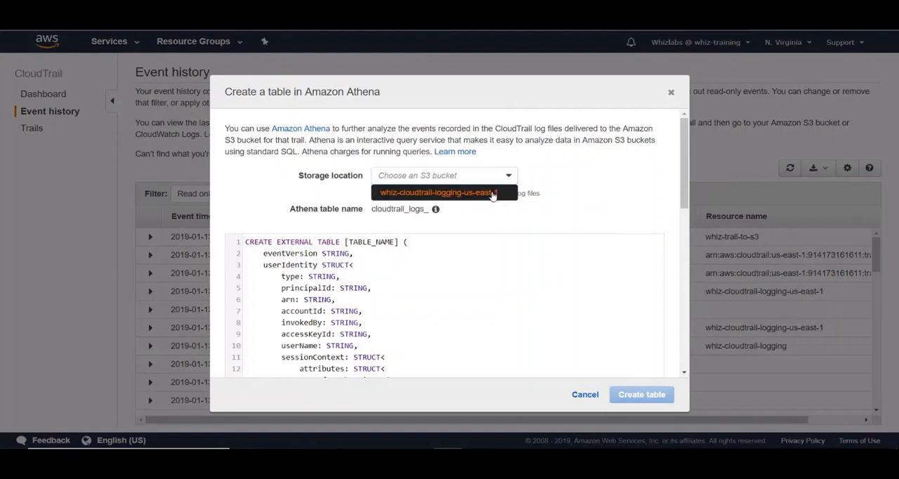
scroll(down, 3)
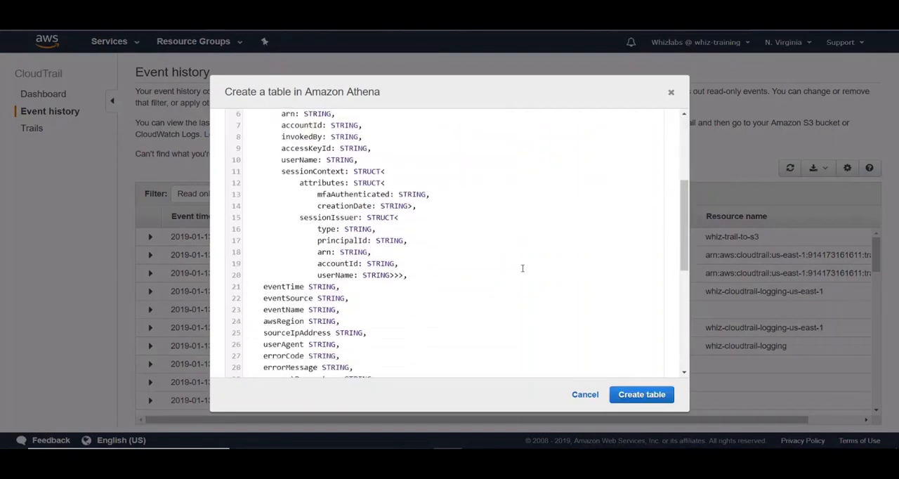
scroll(down, 3)
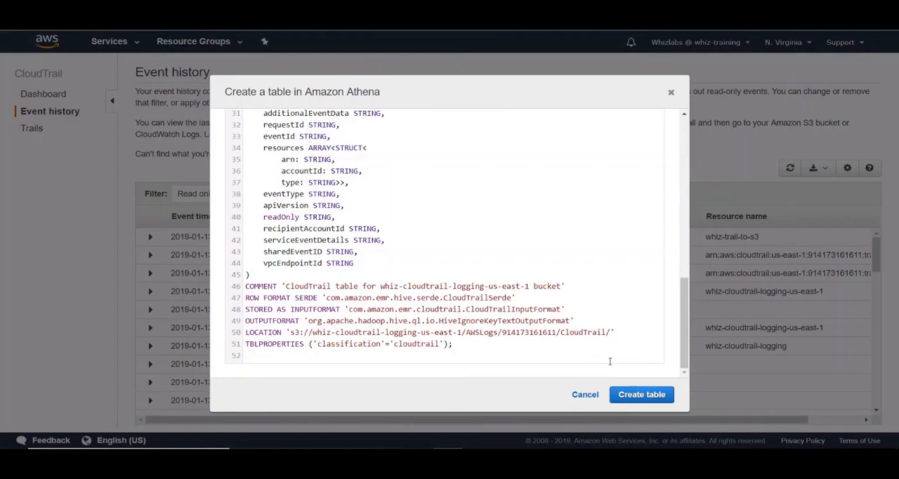
mouse_move(625, 389)
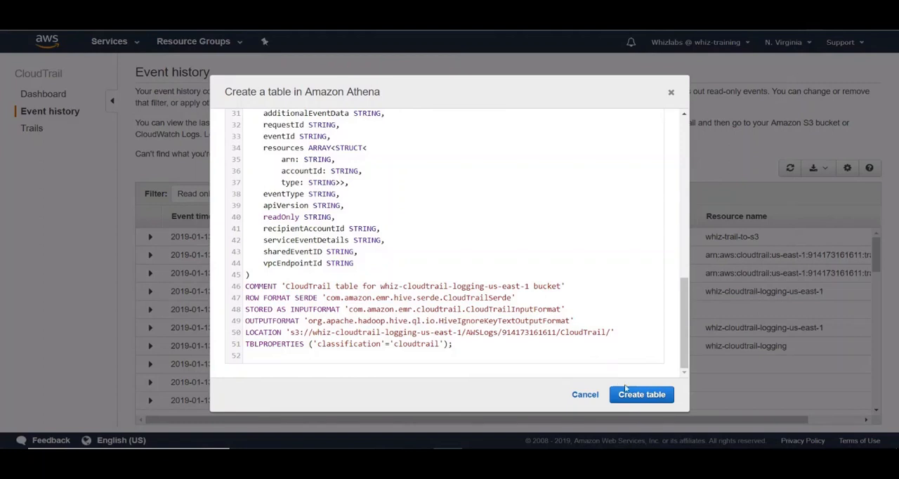
click(641, 394)
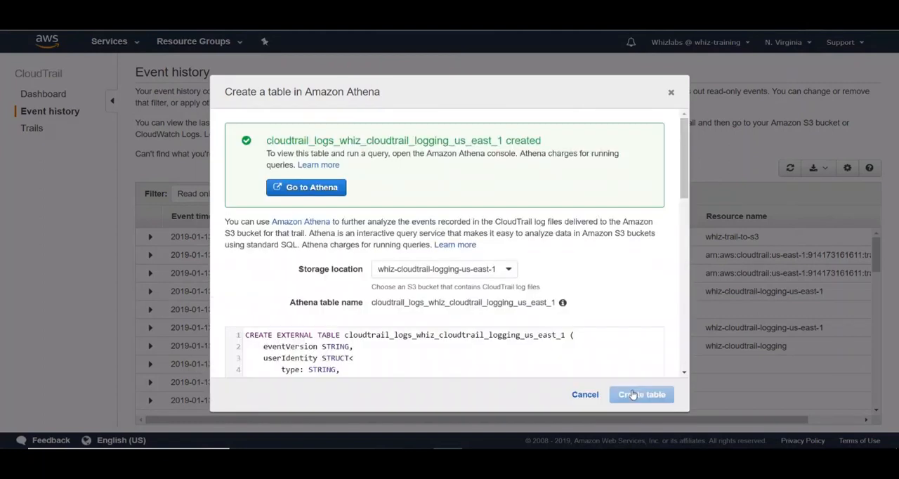
click(306, 187)
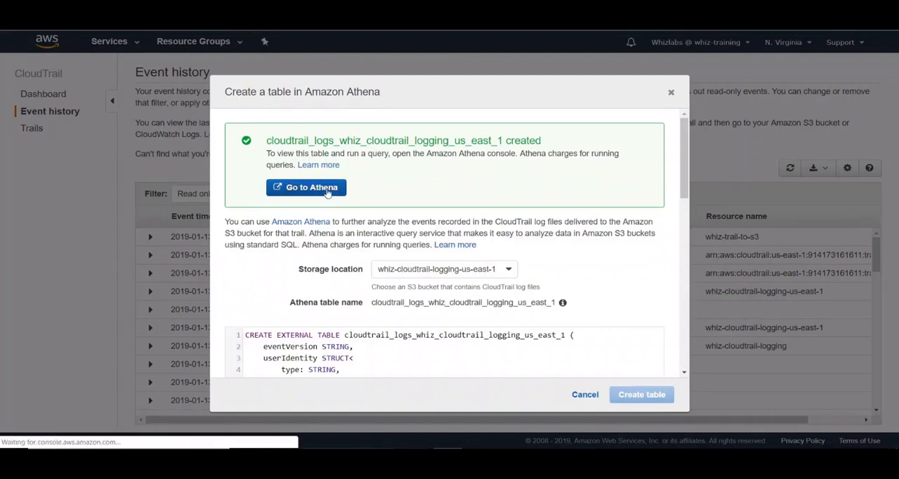
Select the default database and expand the cloudtrail_logs table to list its columns.
click(307, 187)
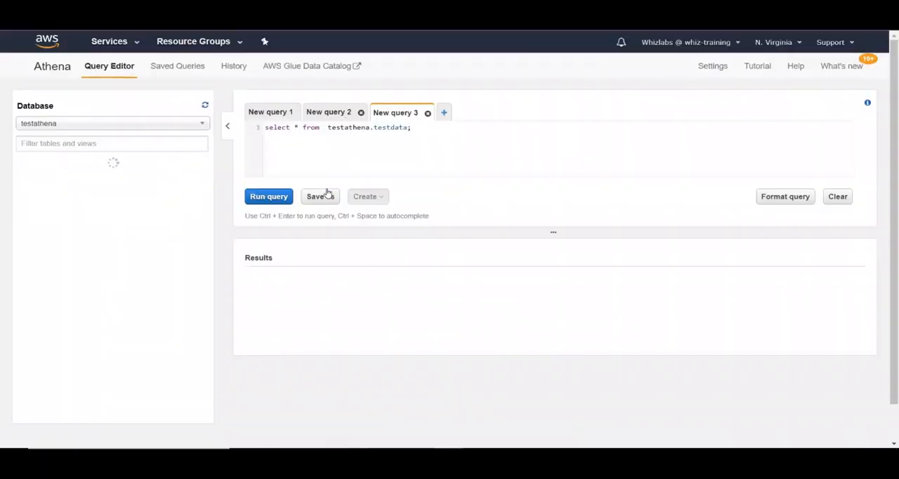
click(112, 123)
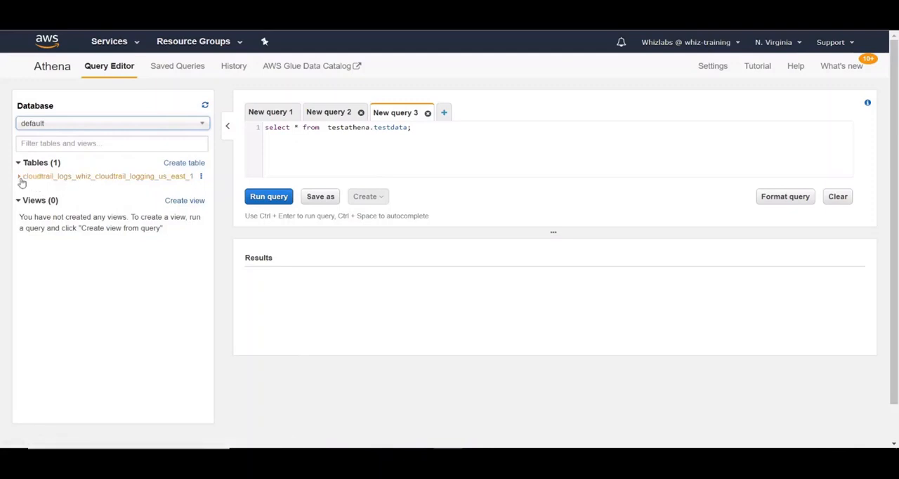
click(19, 177)
text(select * from cloudtrail_logs_whiz_cloudtrail_logging_us_east_1;)
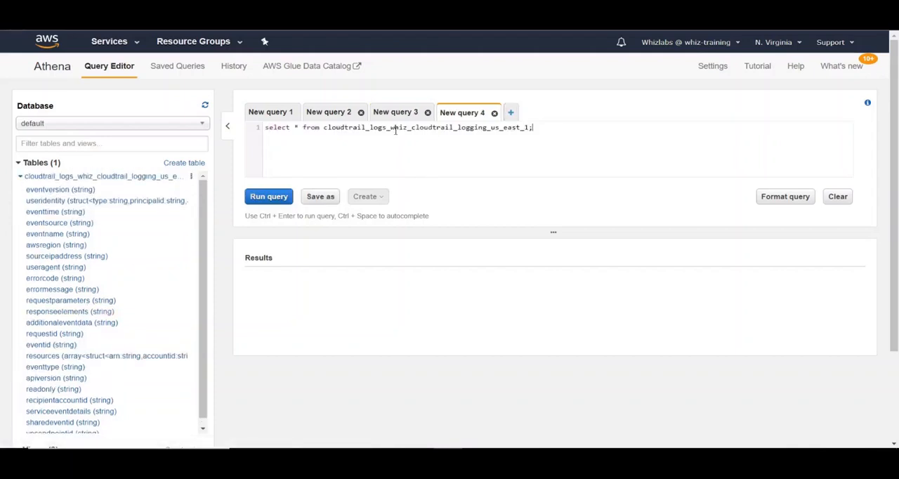
Run select * on cloudtrail_logs_whiz_cloudtrail_logging_us_east_1 and browse the eventversion and useridentity results.
click(268, 196)
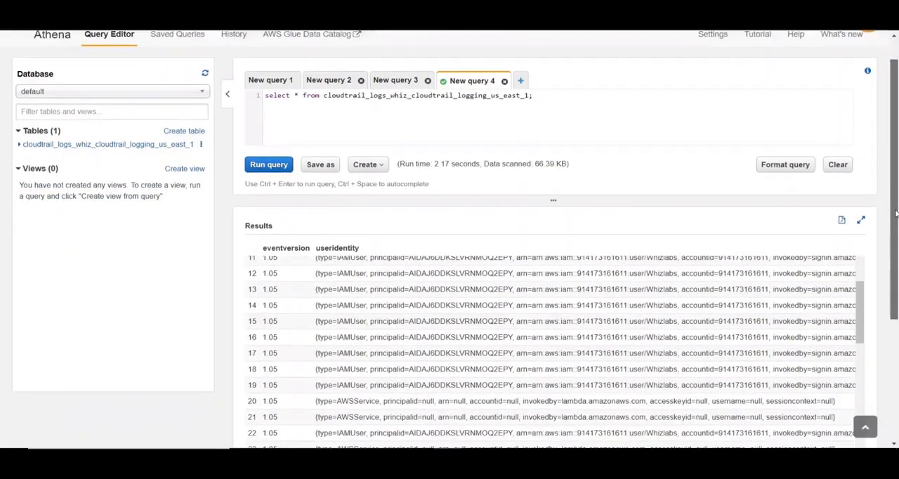
scroll(down, 3)
text(useridentity.type, useridentity.principalid, useridentity.arn)
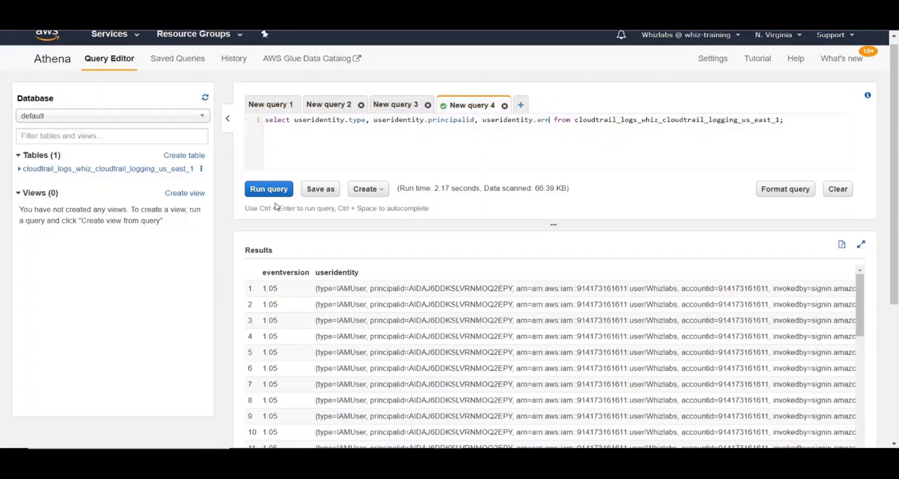
Run the useridentity.type, principalid and arn query and review the IAMUser rows.
click(269, 189)
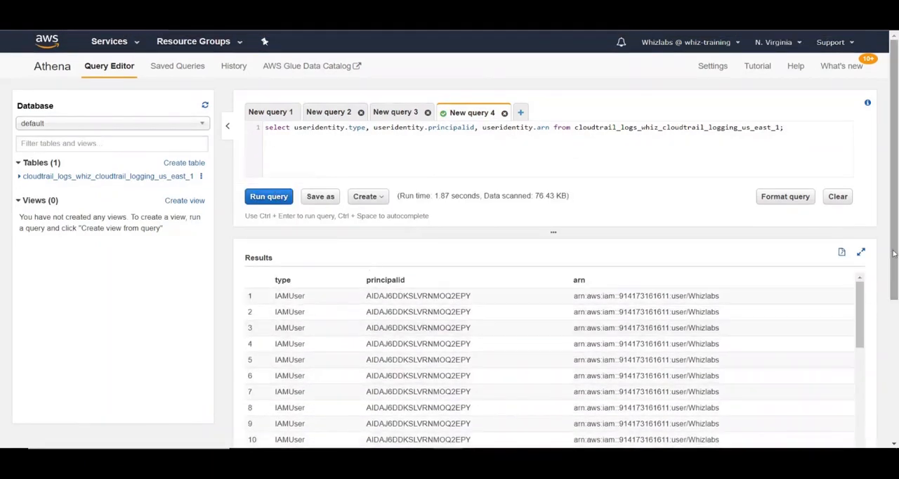
scroll(down, 3)
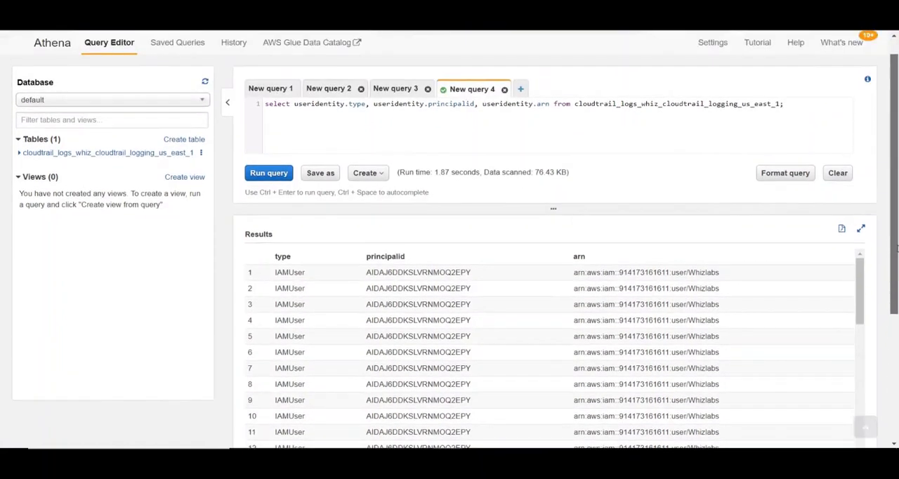